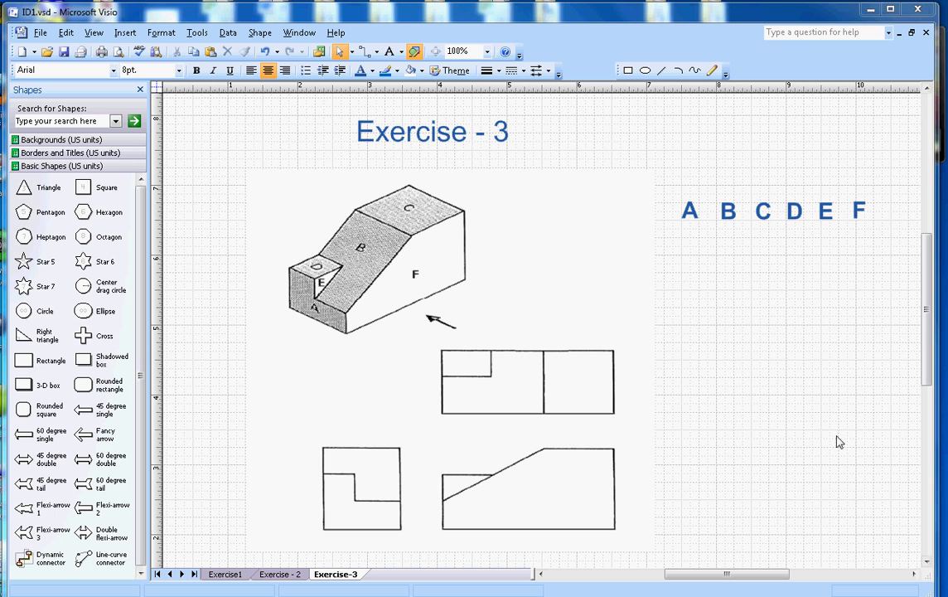
{"action": "mouse_move", "coordinate": [401, 275]}
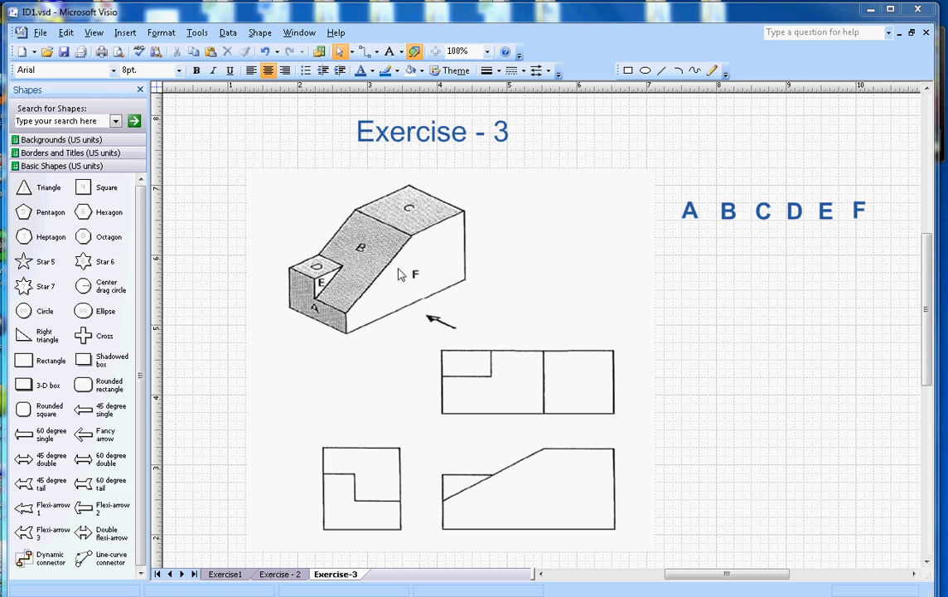
{"action": "mouse_move", "coordinate": [473, 483]}
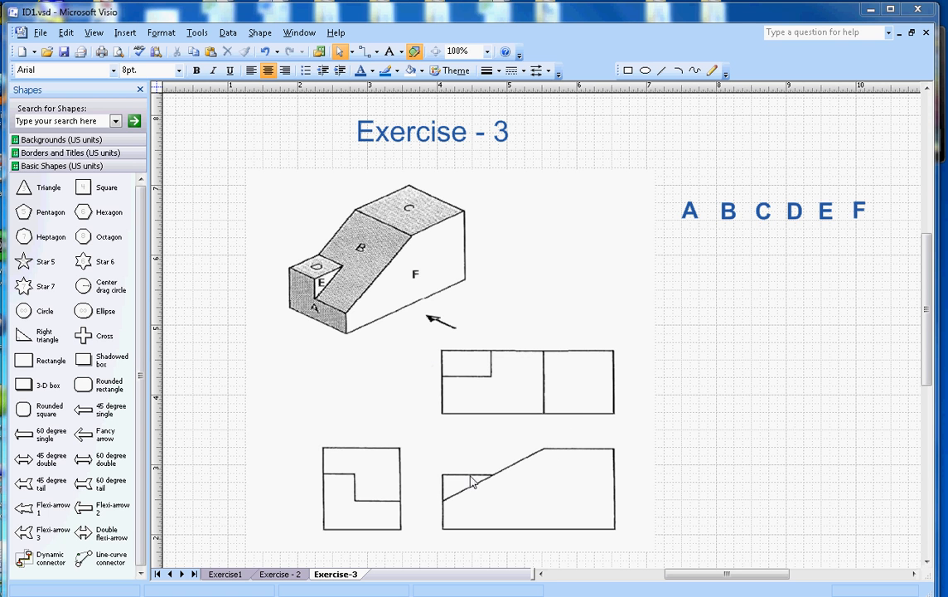
{"action": "mouse_move", "coordinate": [530, 405]}
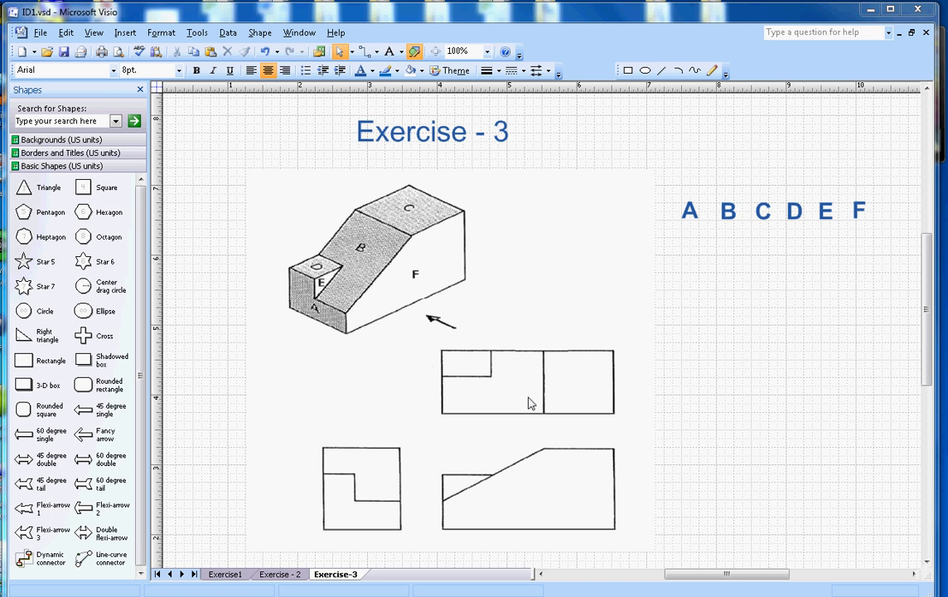
{"action": "mouse_move", "coordinate": [371, 266]}
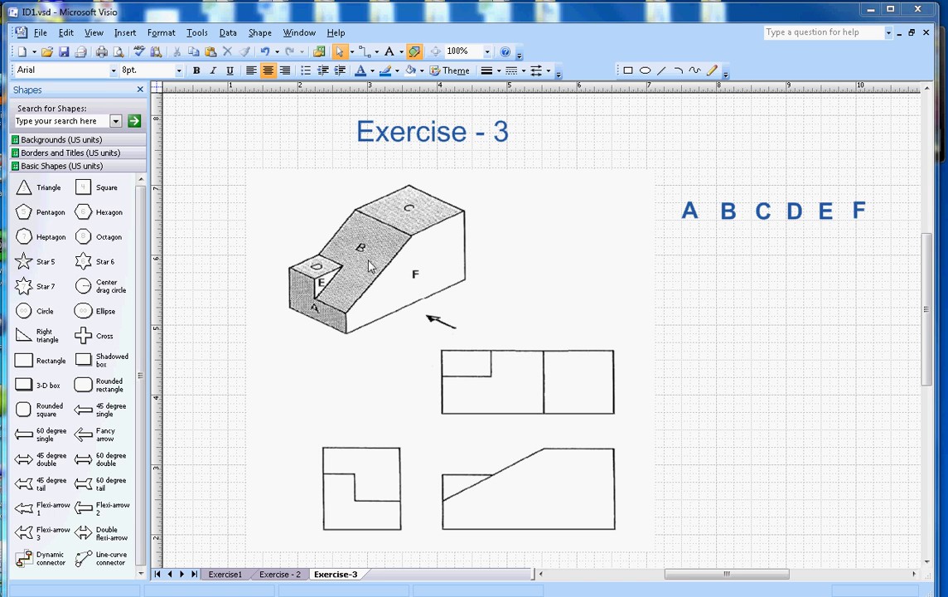
{"action": "mouse_move", "coordinate": [352, 507]}
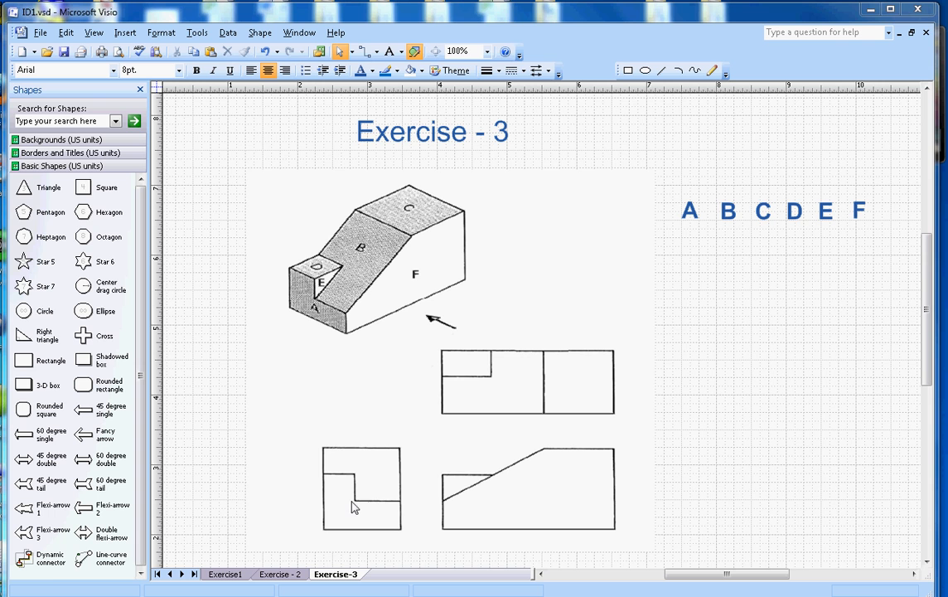
{"action": "mouse_move", "coordinate": [589, 351]}
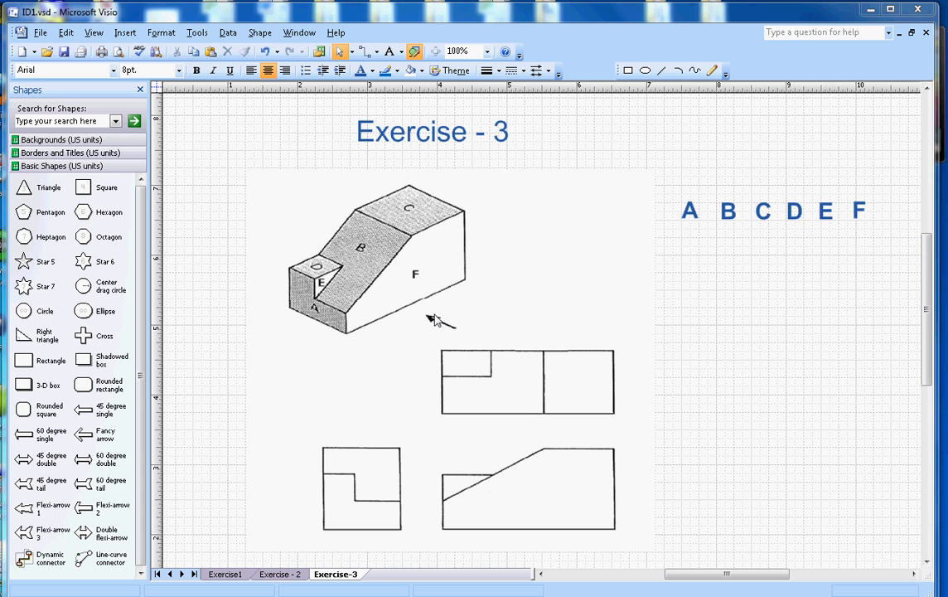
{"action": "mouse_move", "coordinate": [428, 298]}
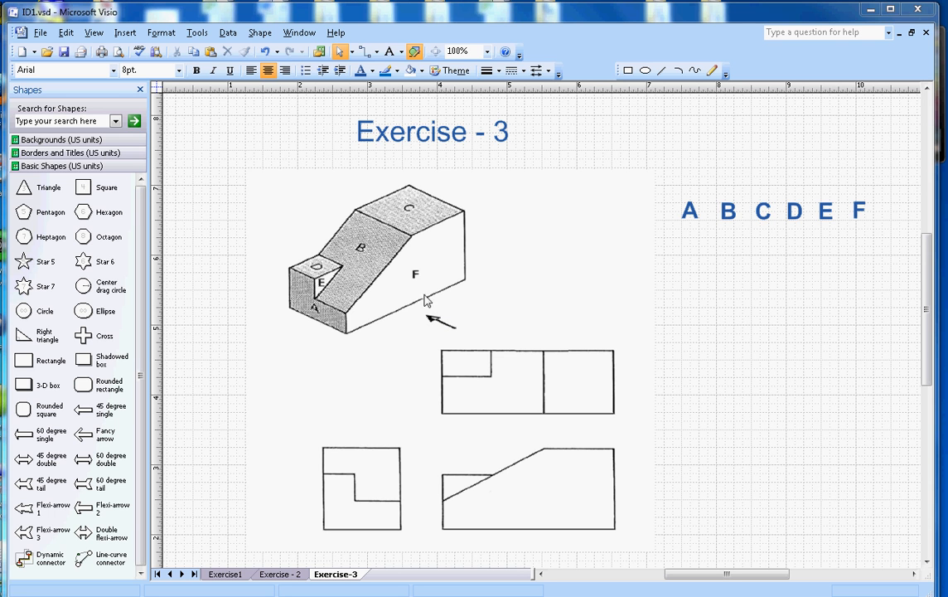
{"action": "mouse_move", "coordinate": [371, 288]}
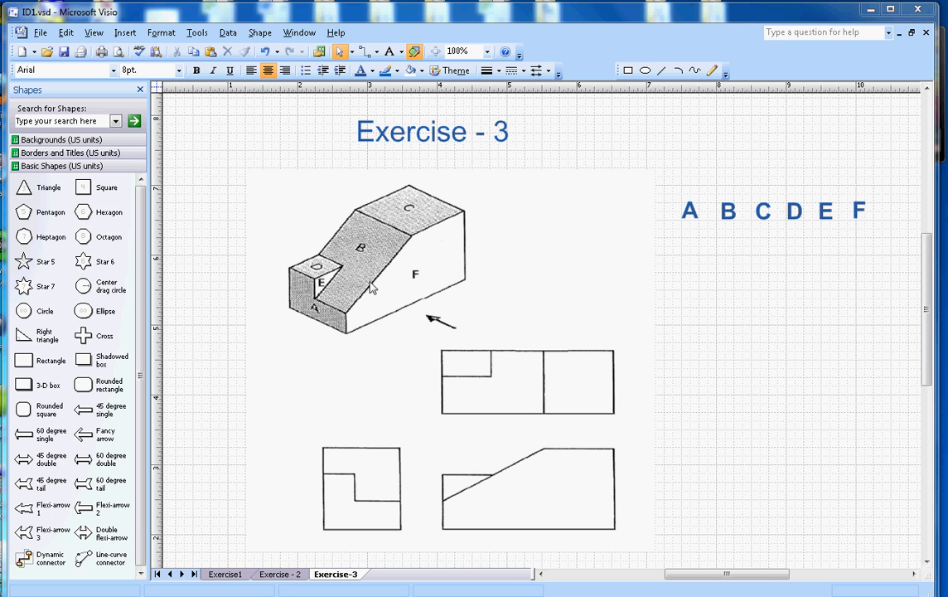
{"action": "mouse_move", "coordinate": [424, 275]}
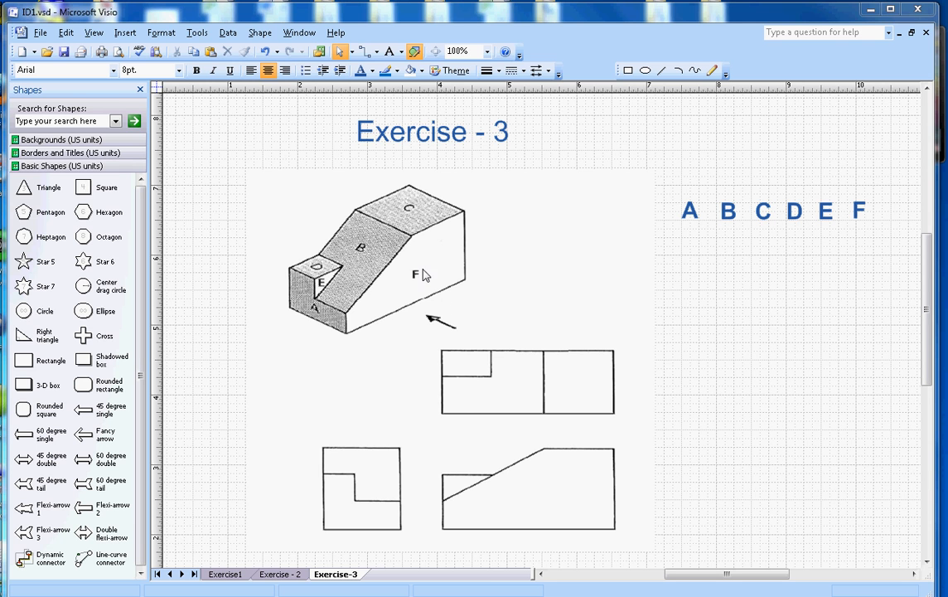
{"action": "mouse_move", "coordinate": [860, 289]}
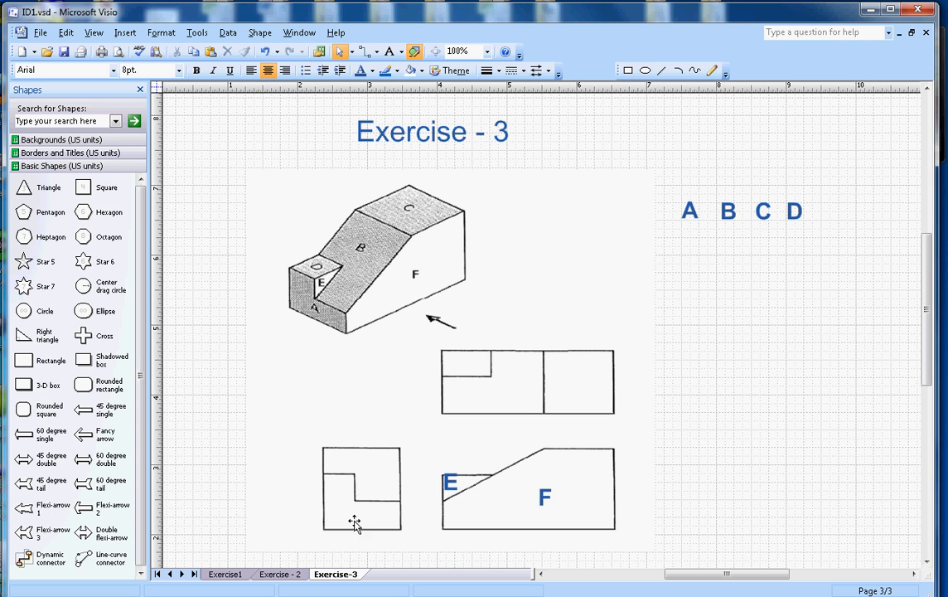
{"action": "mouse_move", "coordinate": [699, 218]}
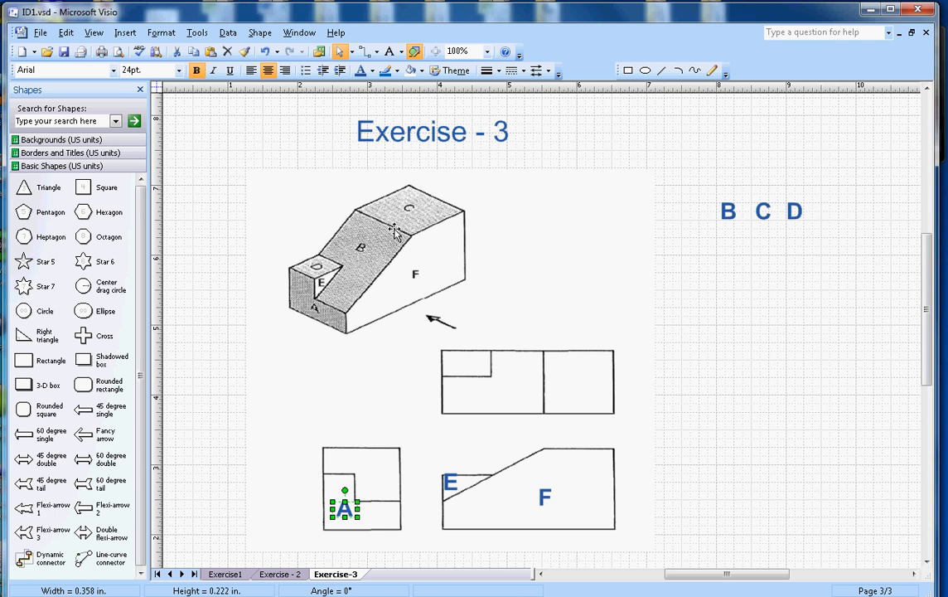
{"action": "mouse_move", "coordinate": [734, 219]}
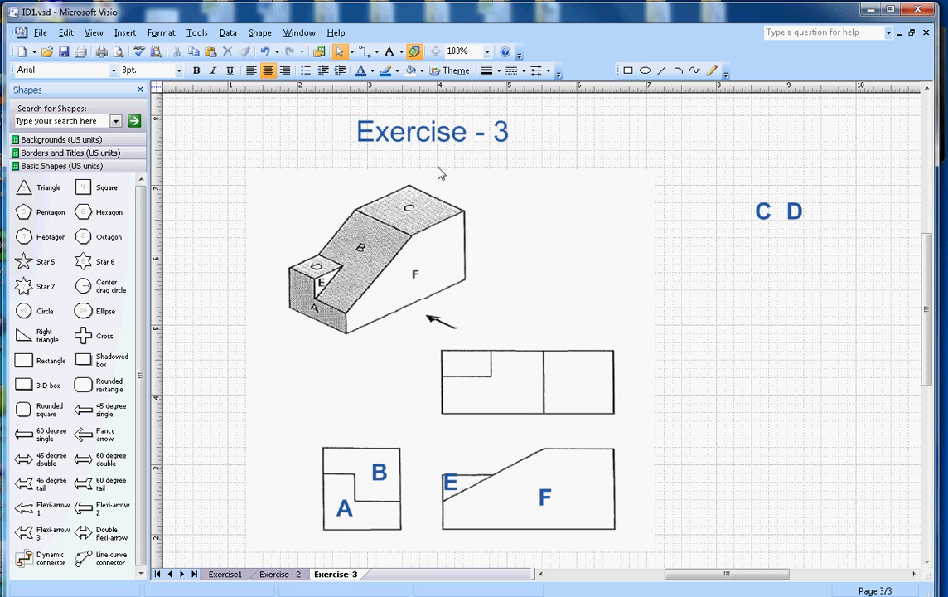
{"action": "mouse_move", "coordinate": [676, 250]}
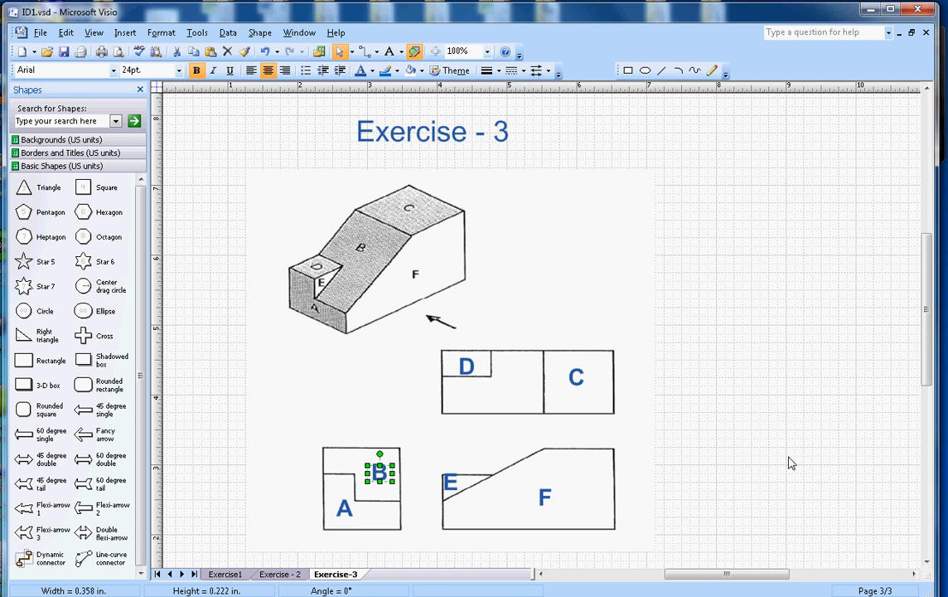
- Copy letter B to sit just above the top orthographic view
{"action": "left_click_drag", "start_coordinate": [380, 471], "coordinate": [541, 328]}
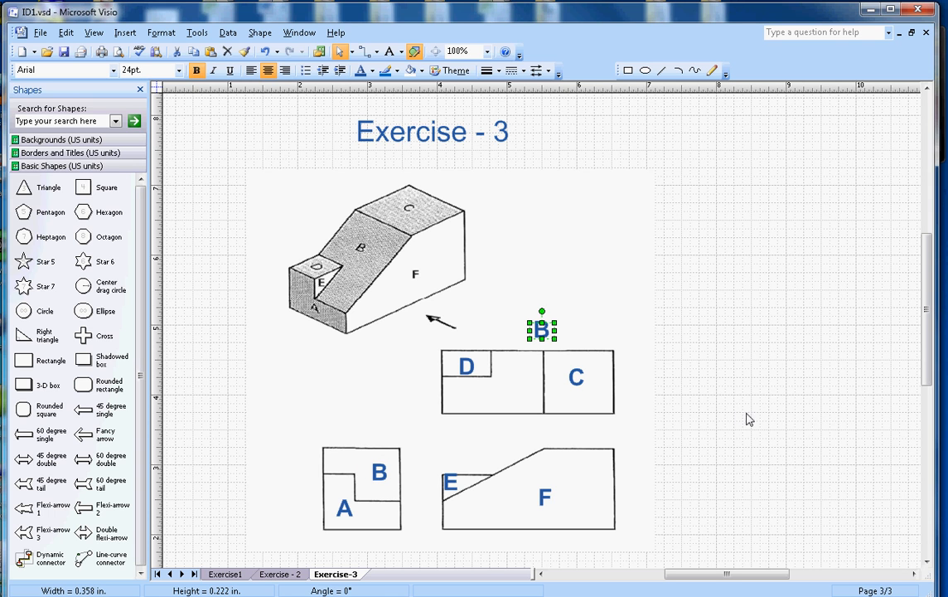